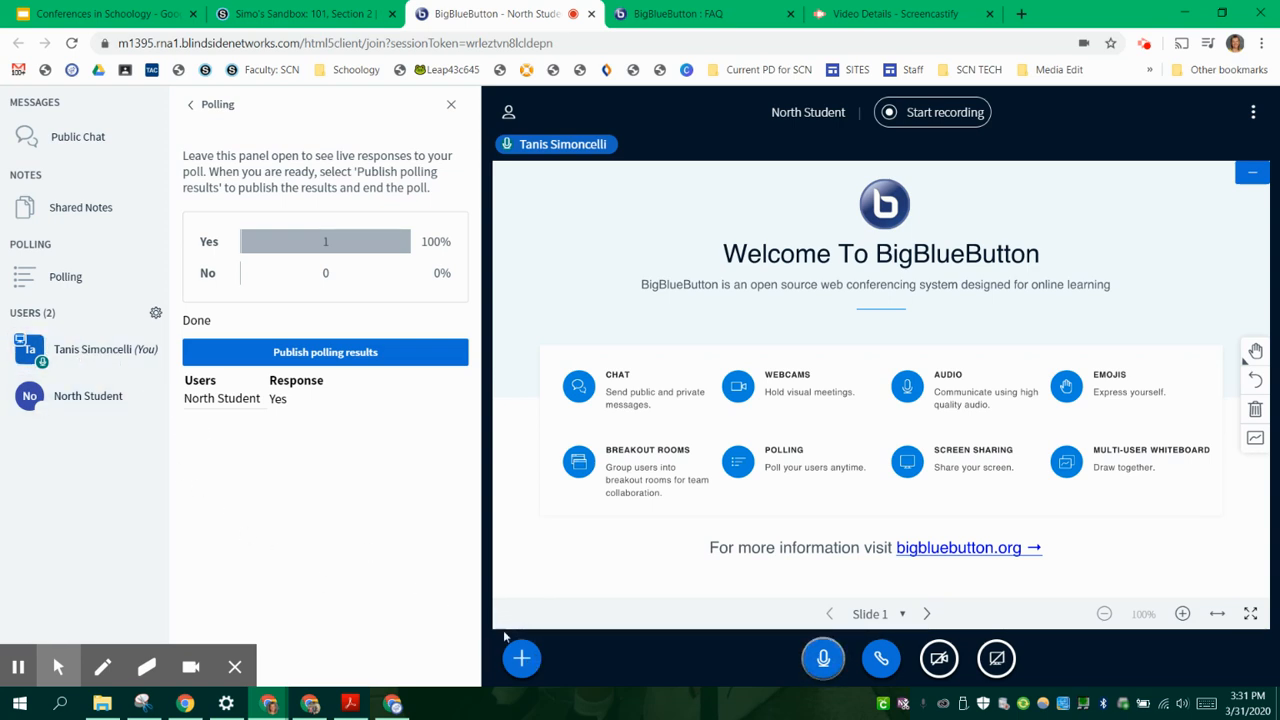
Dismiss the earlier Yes/No poll panel and start setting up a new poll
{"action": "left_click", "coordinate": [521, 658]}
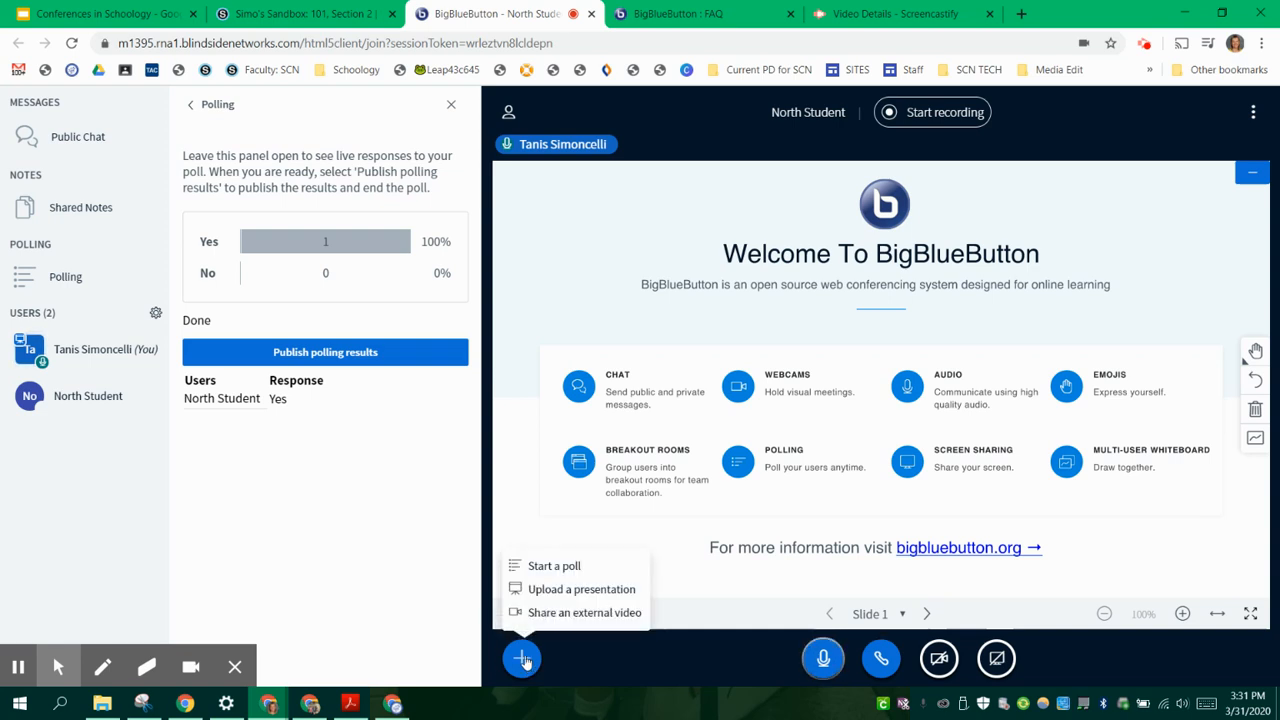
{"action": "left_click", "coordinate": [521, 658]}
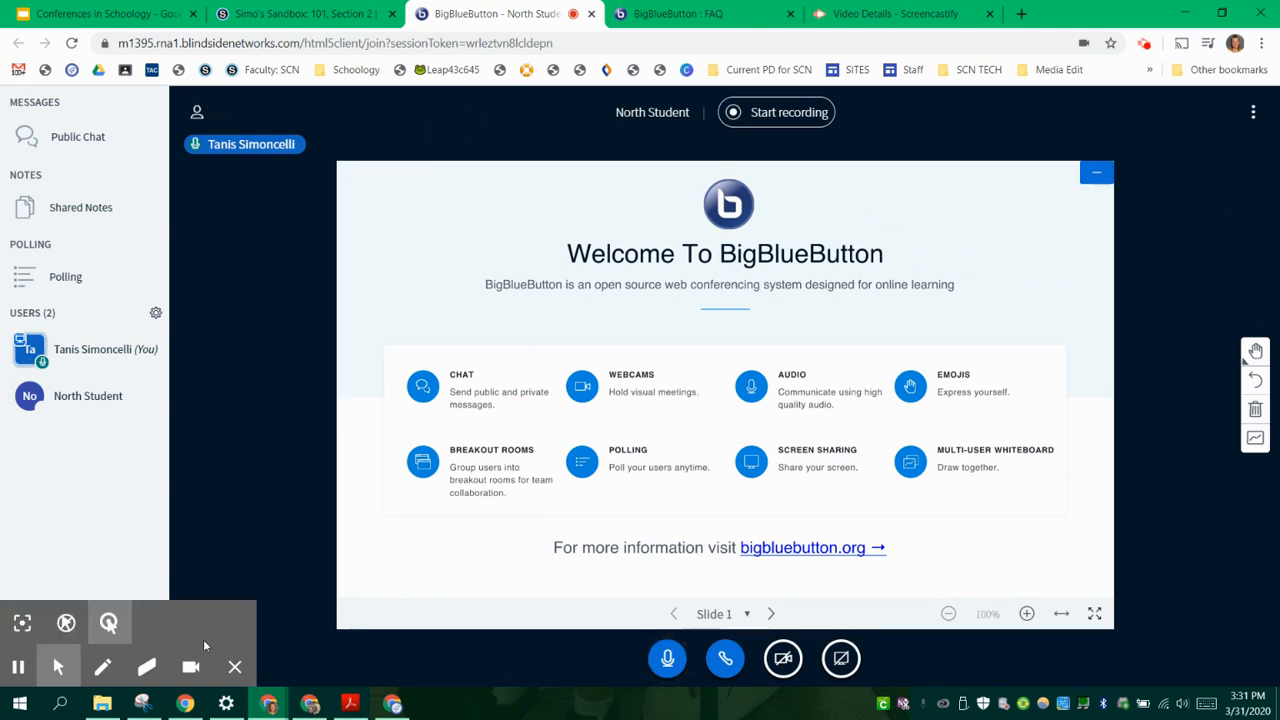
{"action": "left_click", "coordinate": [210, 658]}
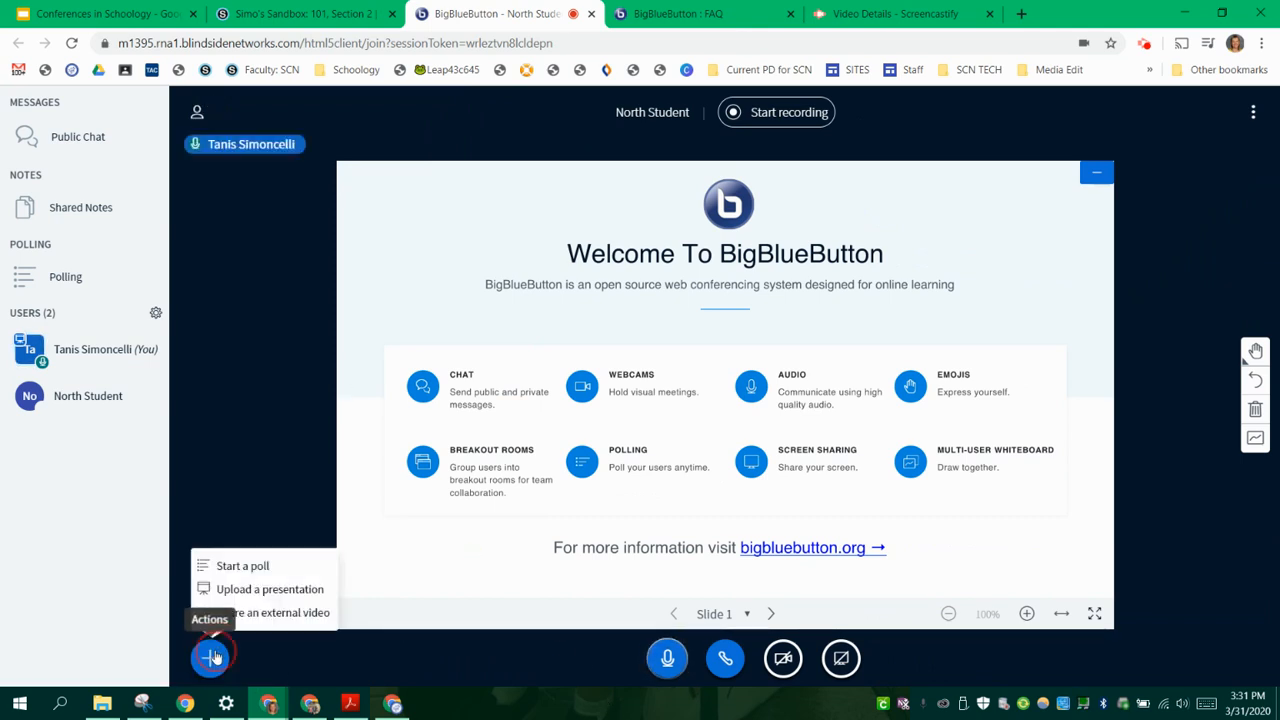
{"action": "left_click", "coordinate": [242, 565]}
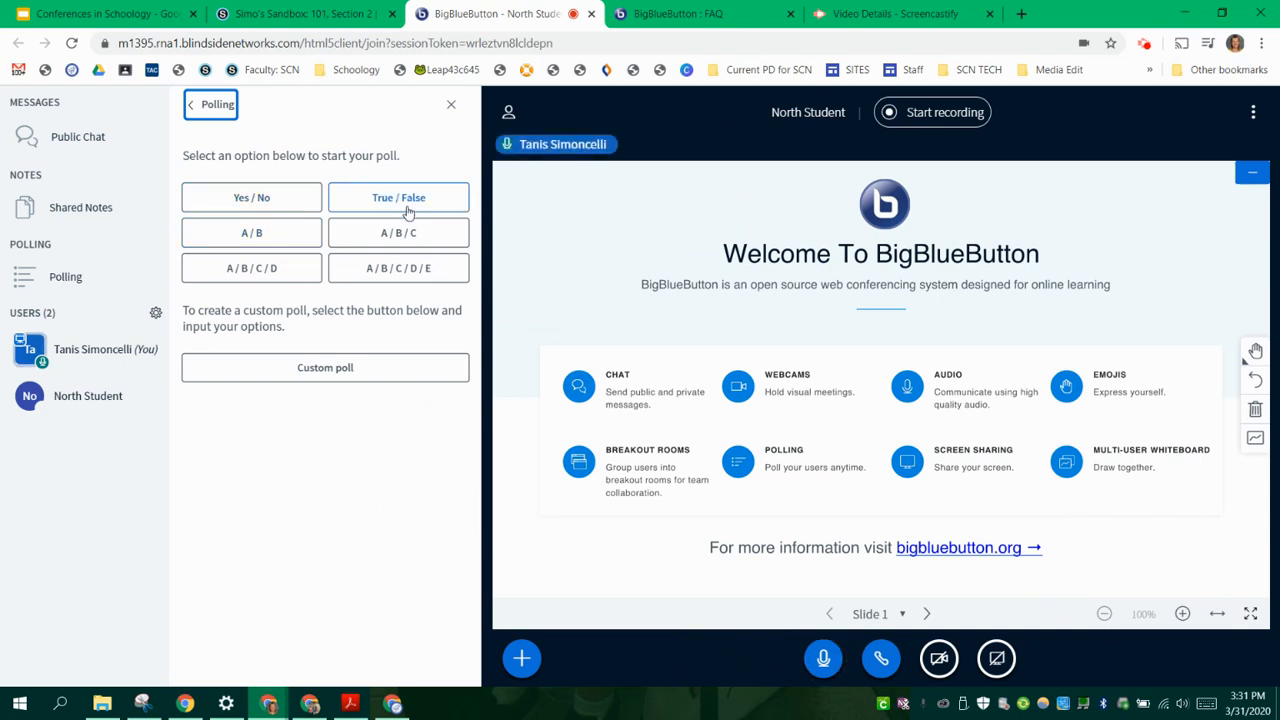
Start a custom poll with the answers Agree, Disagree and Meh
{"action": "left_click", "coordinate": [325, 367]}
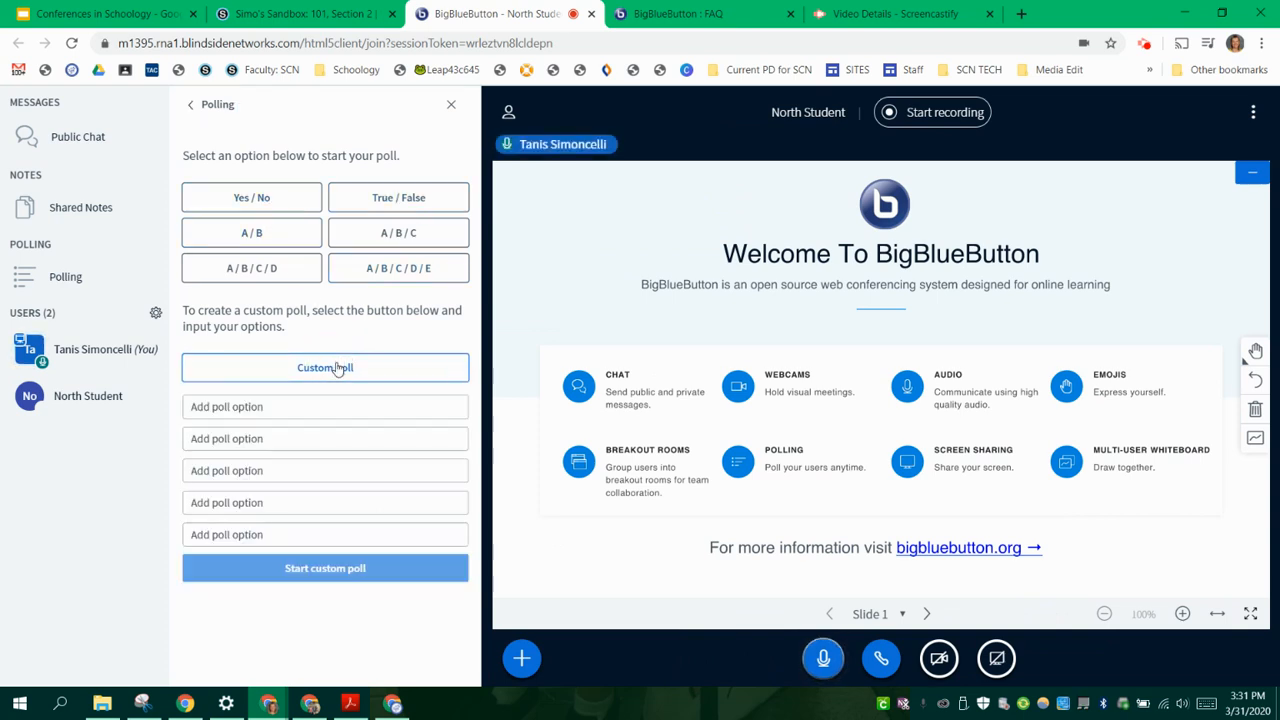
{"action": "type", "text": "Agree"}
{"action": "type", "text": "D"}
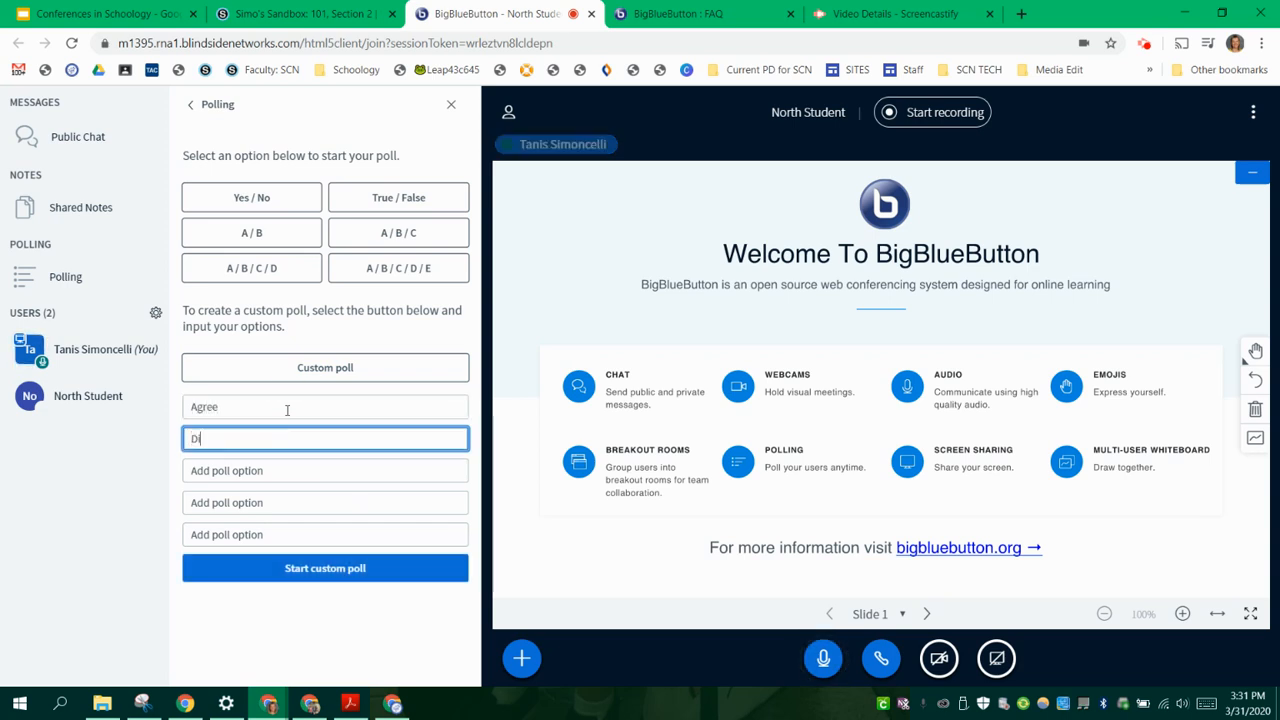
{"action": "type", "text": "isagree"}
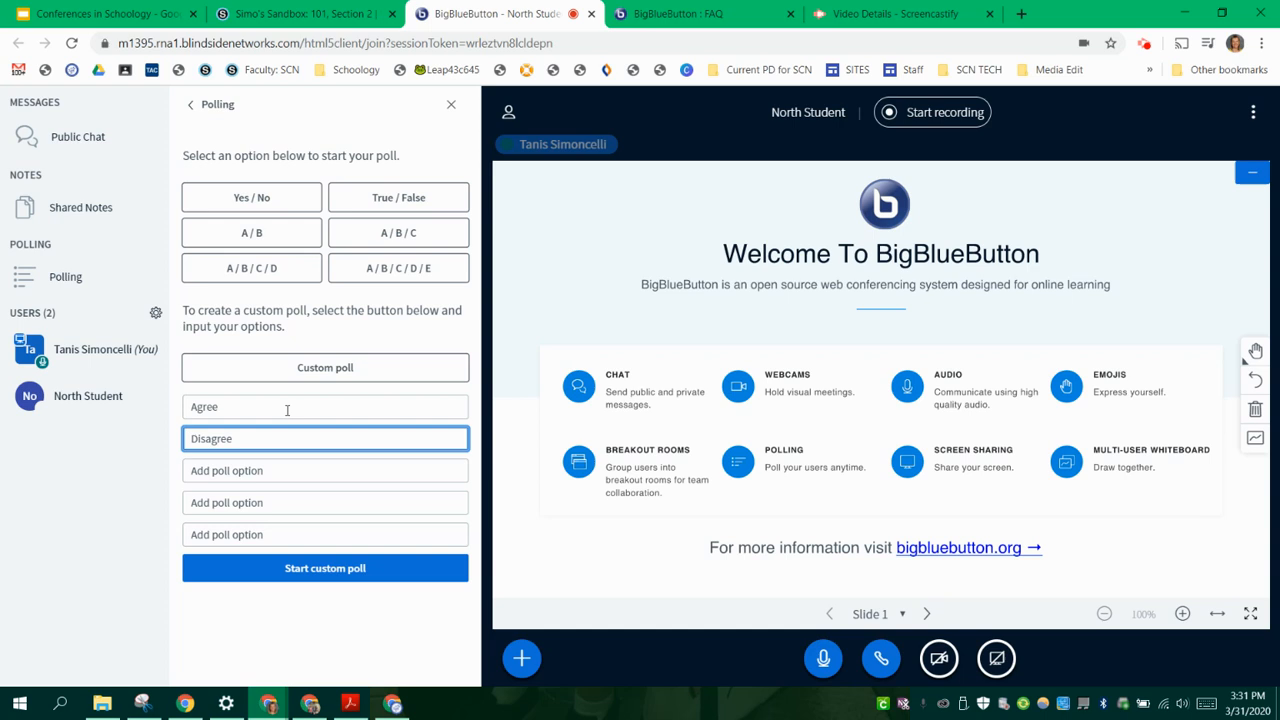
{"action": "type", "text": "Meh"}
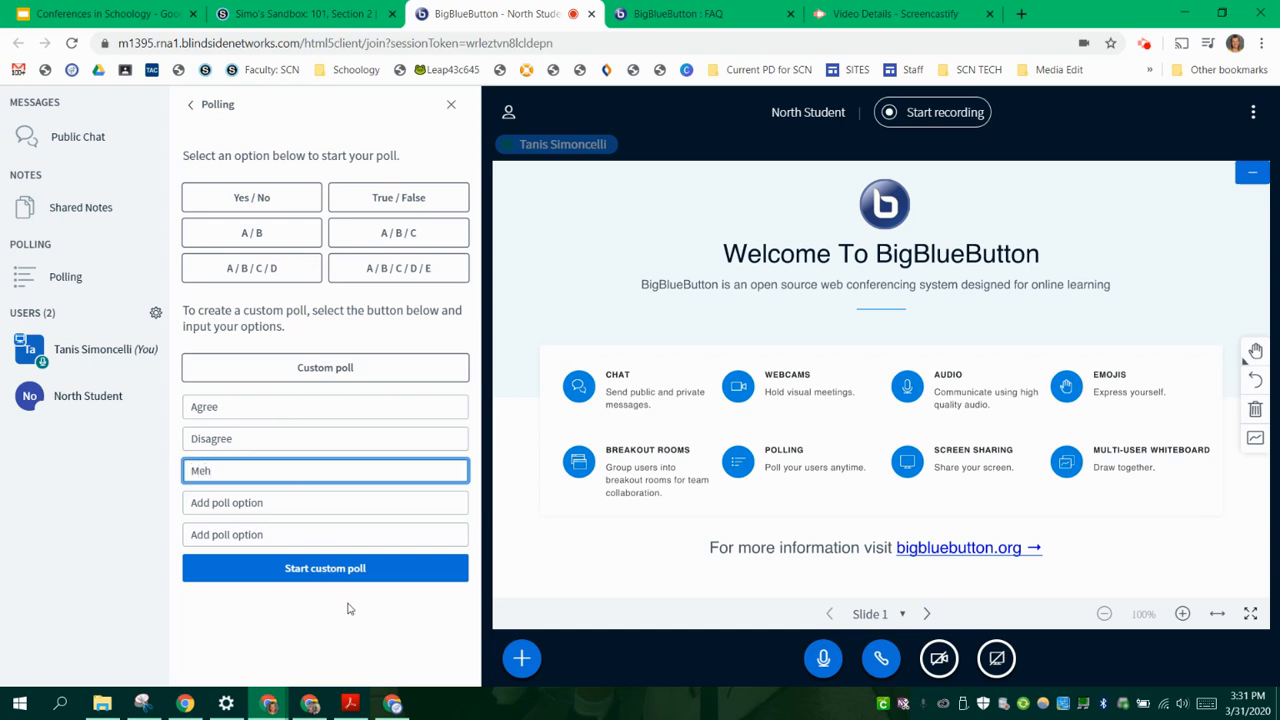
{"action": "left_click", "coordinate": [325, 568]}
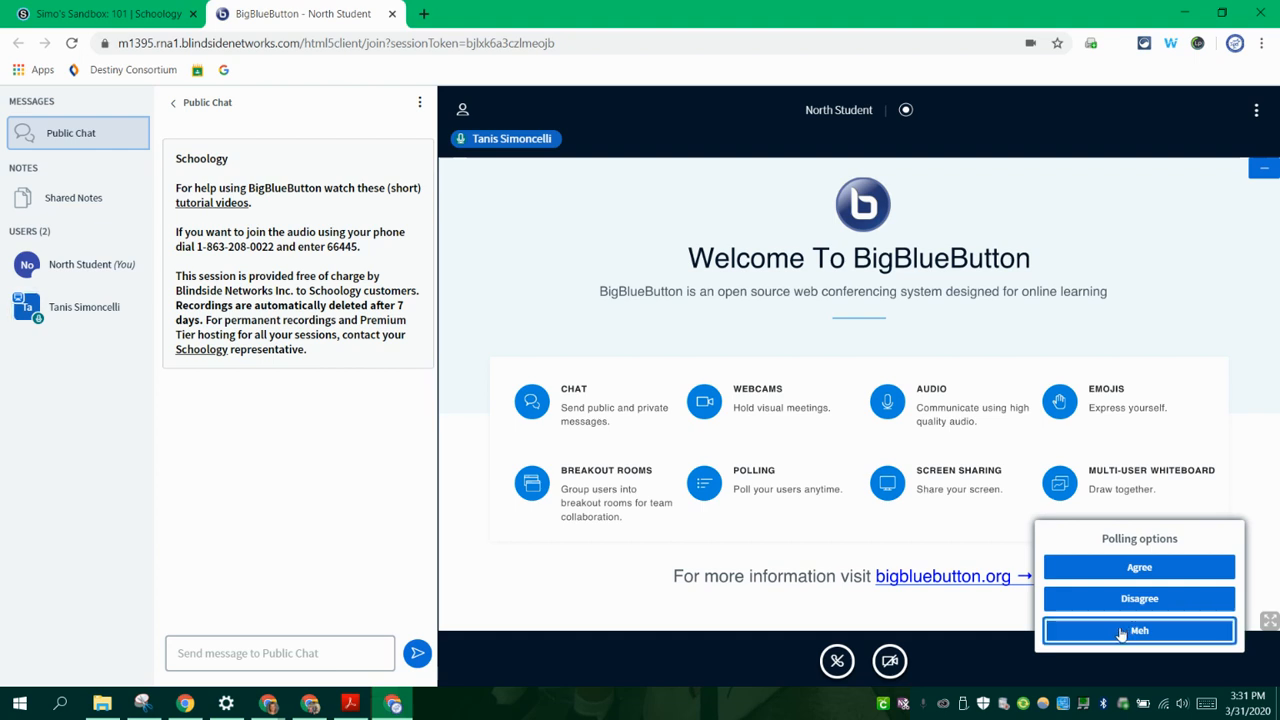
Vote Meh in the student's Polling options popup
{"action": "left_click", "coordinate": [1139, 630]}
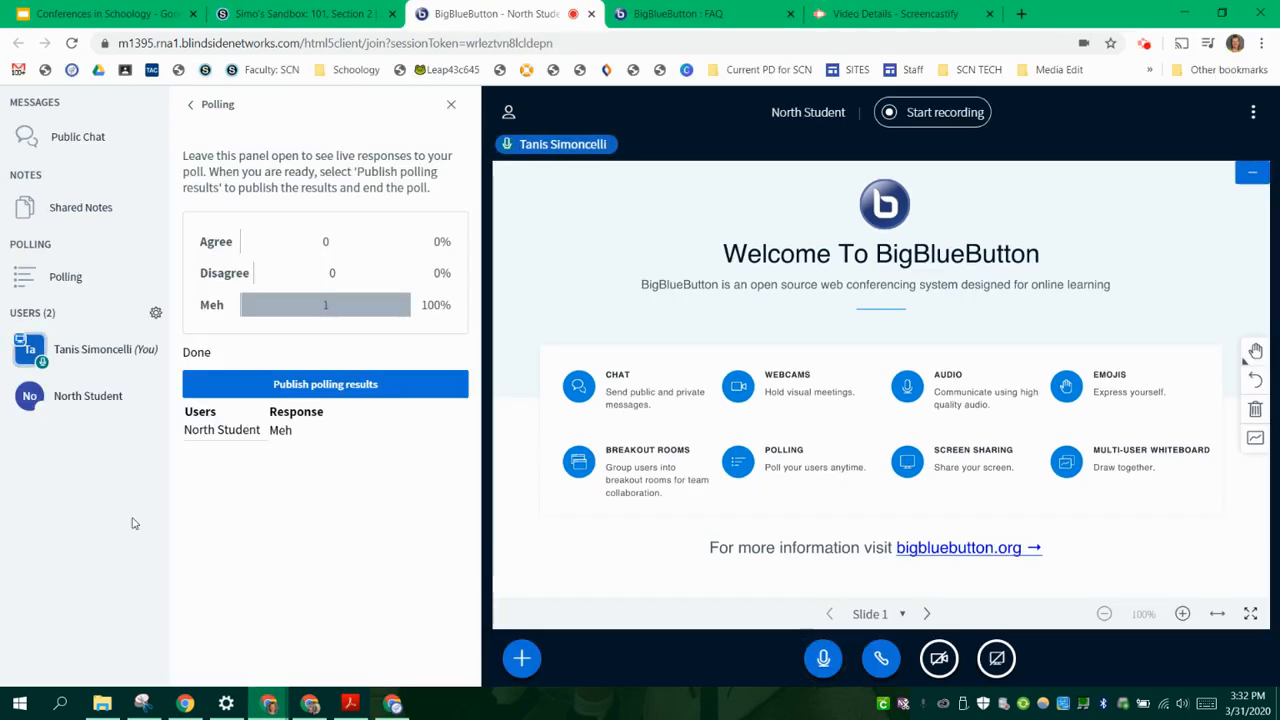
{"action": "mouse_move", "coordinate": [320, 359]}
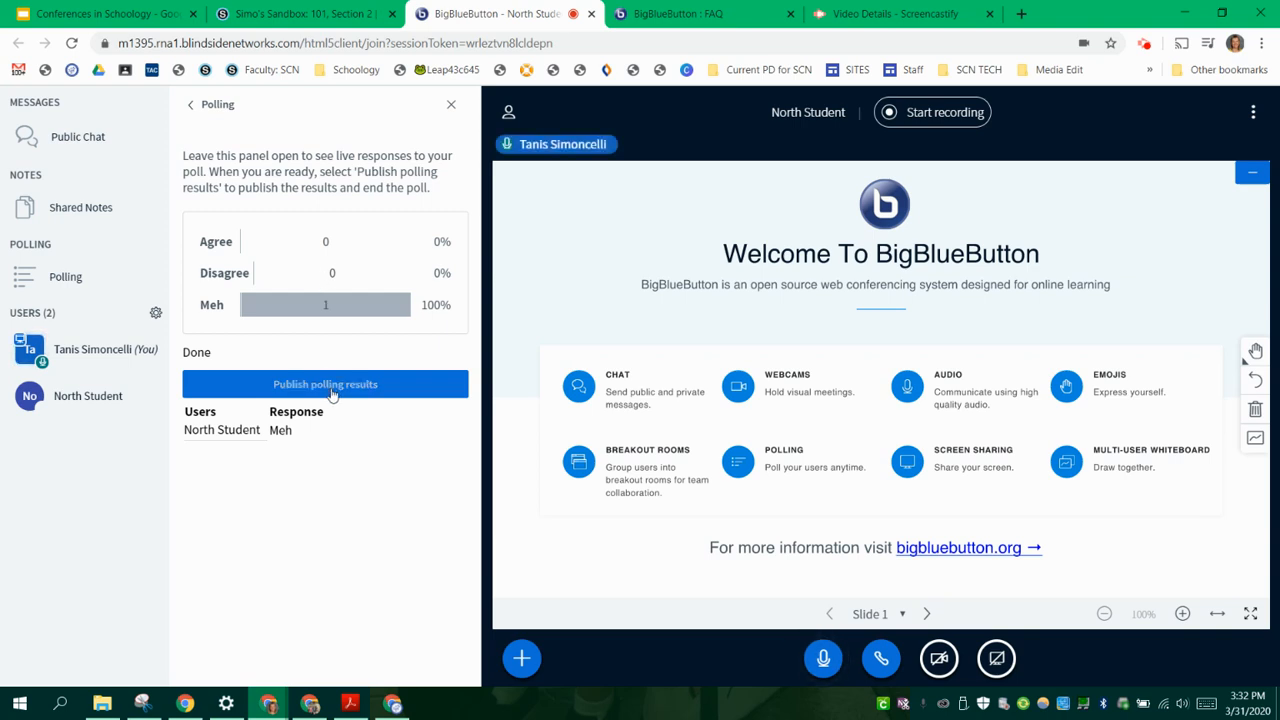
Publish the Meh-at-100% tally to the slide and return to poll type options
{"action": "left_click", "coordinate": [325, 384]}
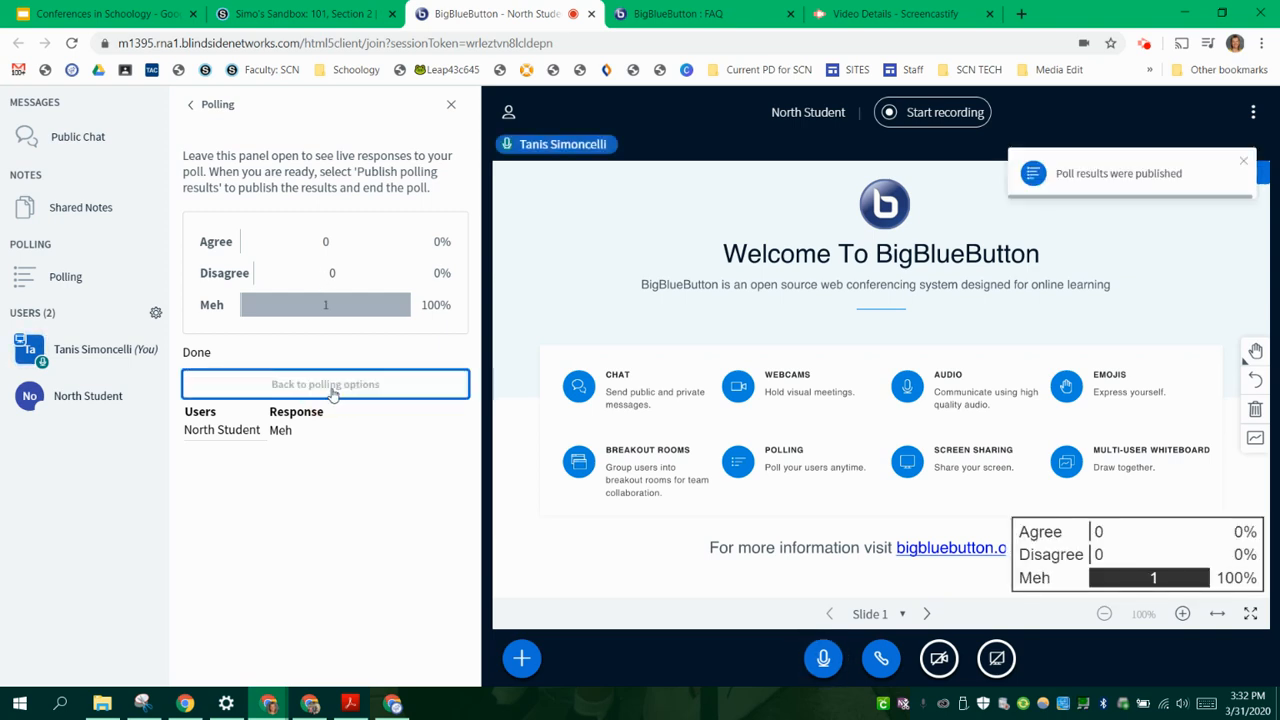
{"action": "mouse_move", "coordinate": [995, 595]}
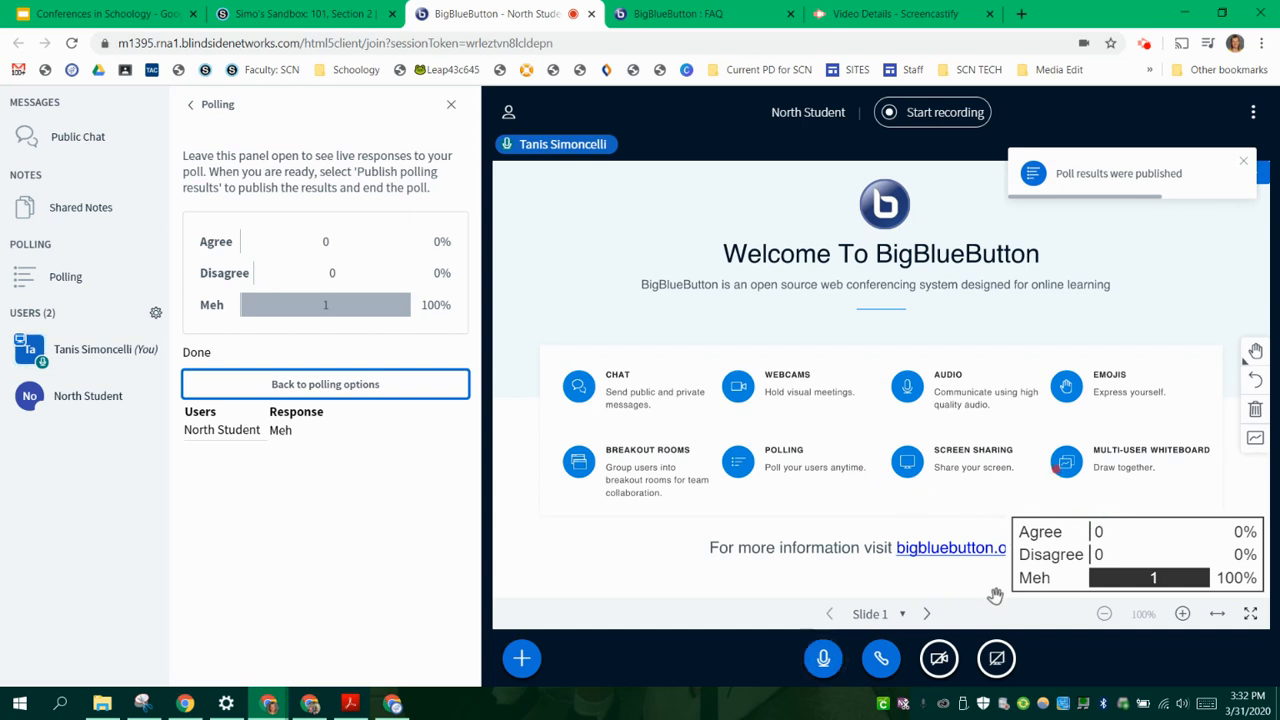
{"action": "mouse_move", "coordinate": [1210, 630]}
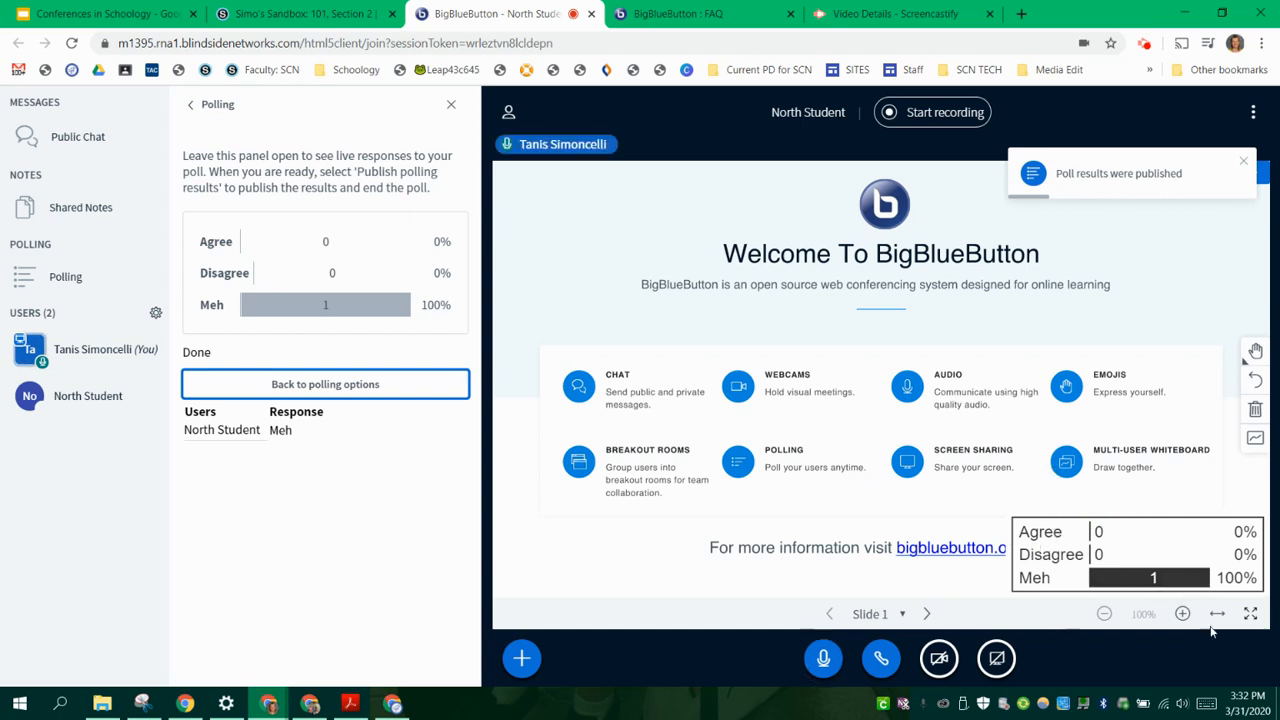
{"action": "mouse_move", "coordinate": [1218, 614]}
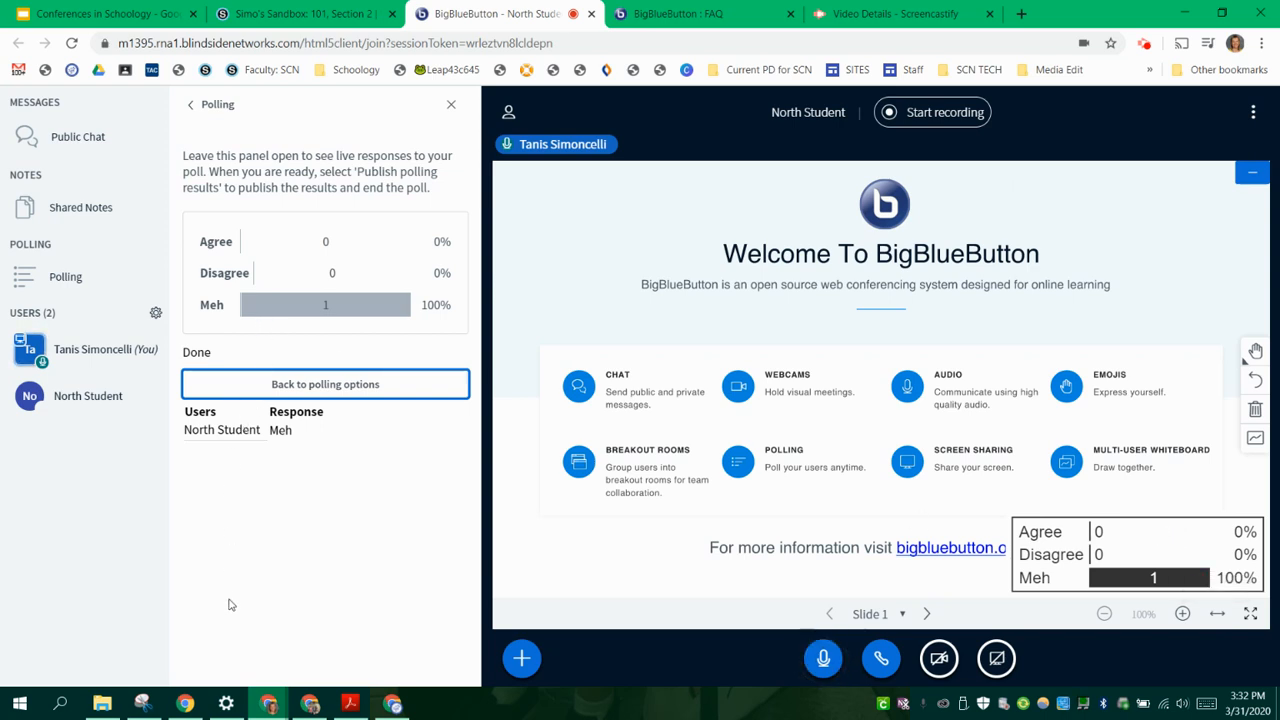
{"action": "left_click", "coordinate": [325, 384]}
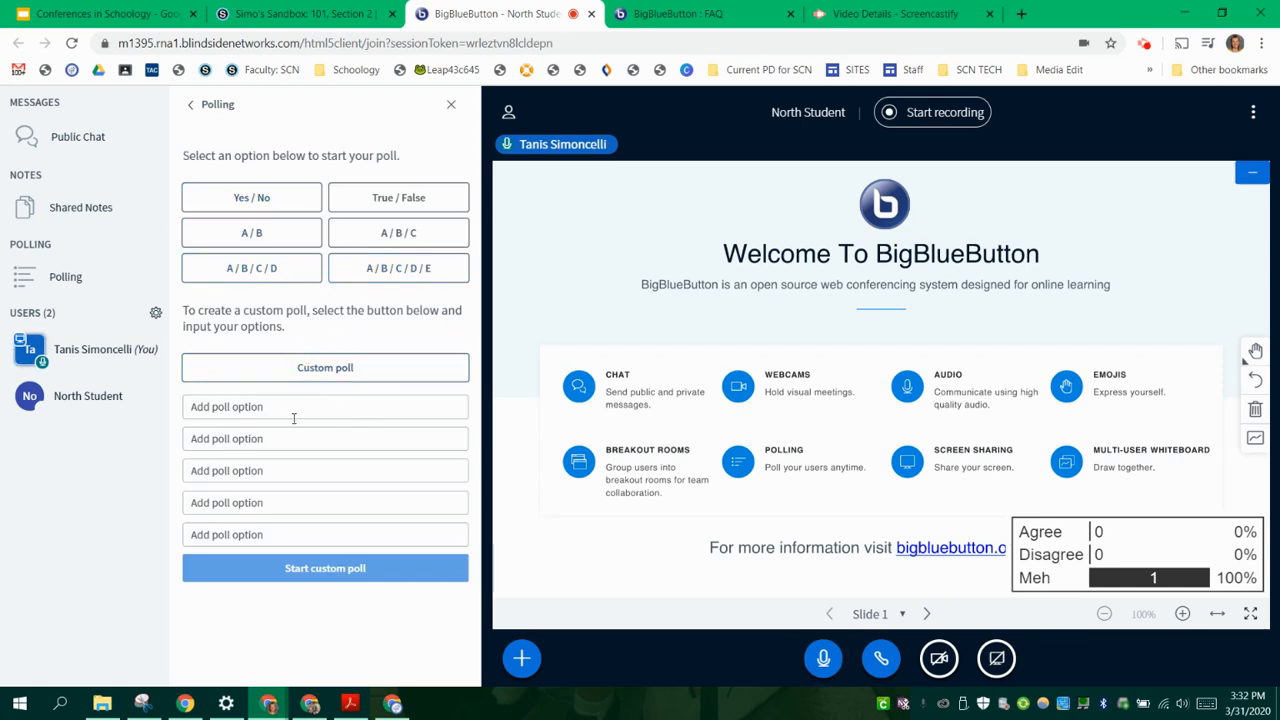
{"action": "mouse_move", "coordinate": [268, 428]}
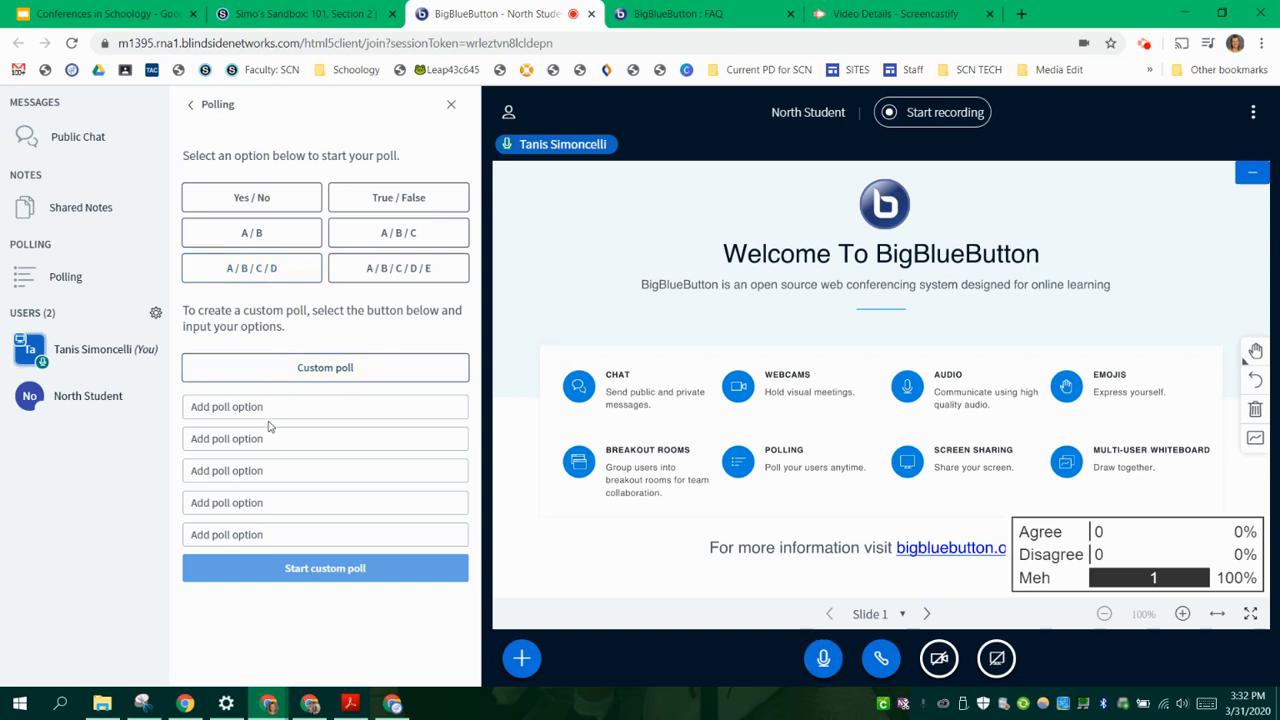
Close the Polling panel, keeping results on the slide, and reopen the + Actions list
{"action": "left_click", "coordinate": [521, 658]}
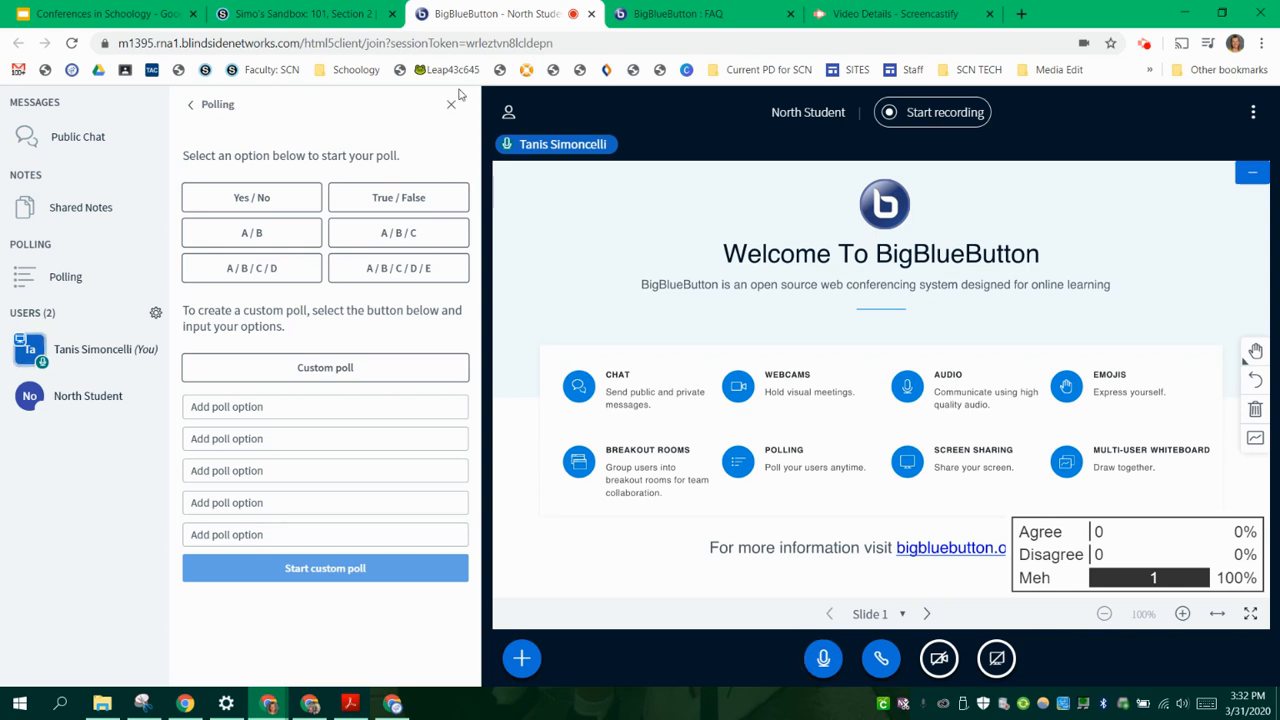
{"action": "mouse_move", "coordinate": [450, 104]}
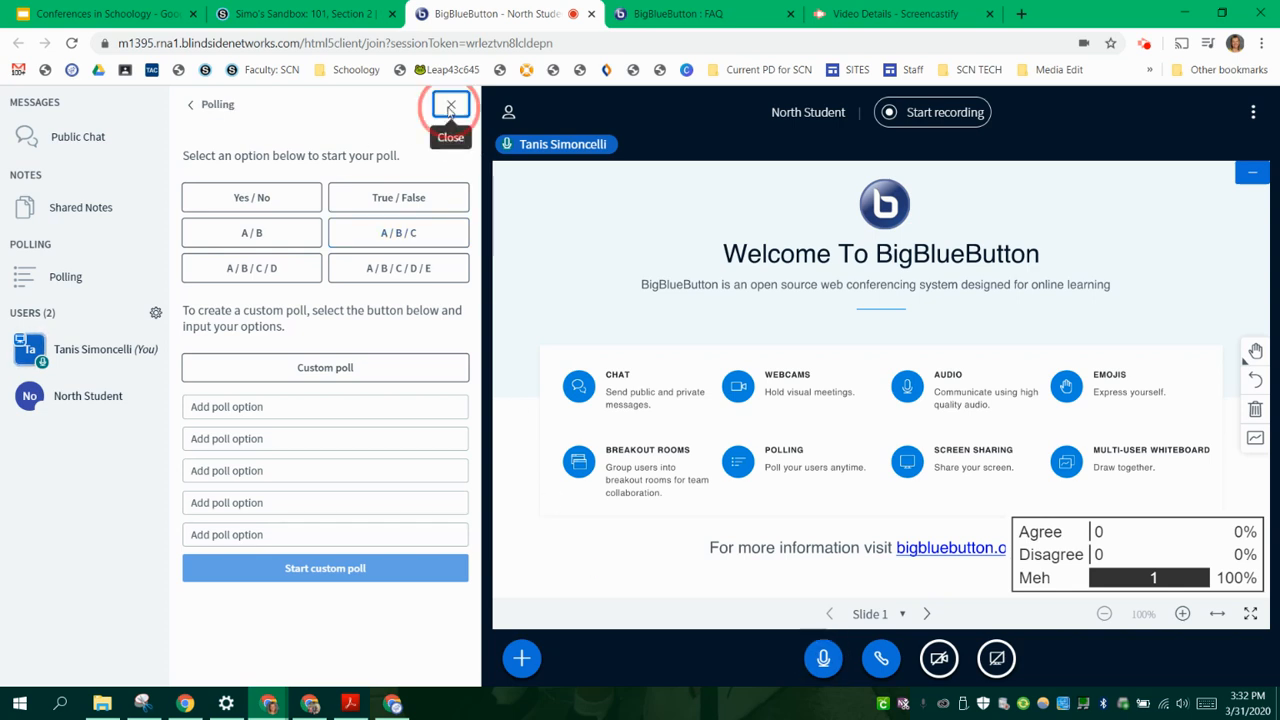
{"action": "left_click", "coordinate": [450, 104]}
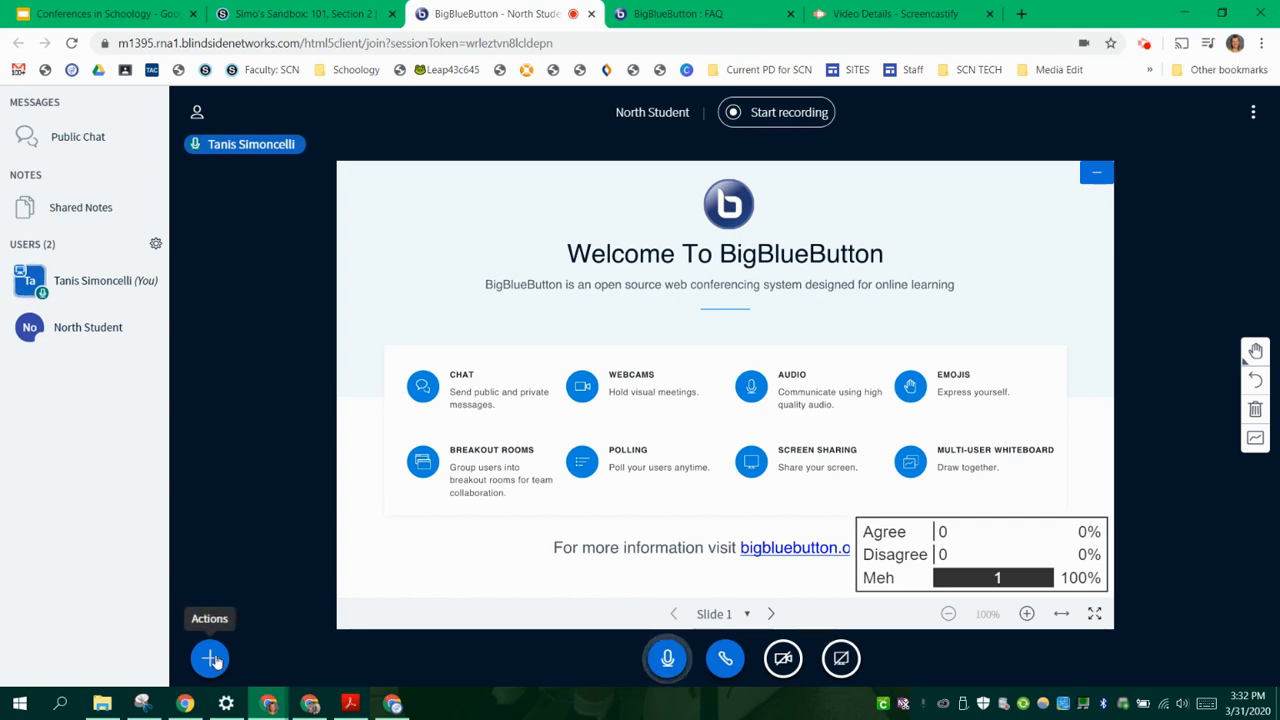
{"action": "left_click", "coordinate": [210, 658]}
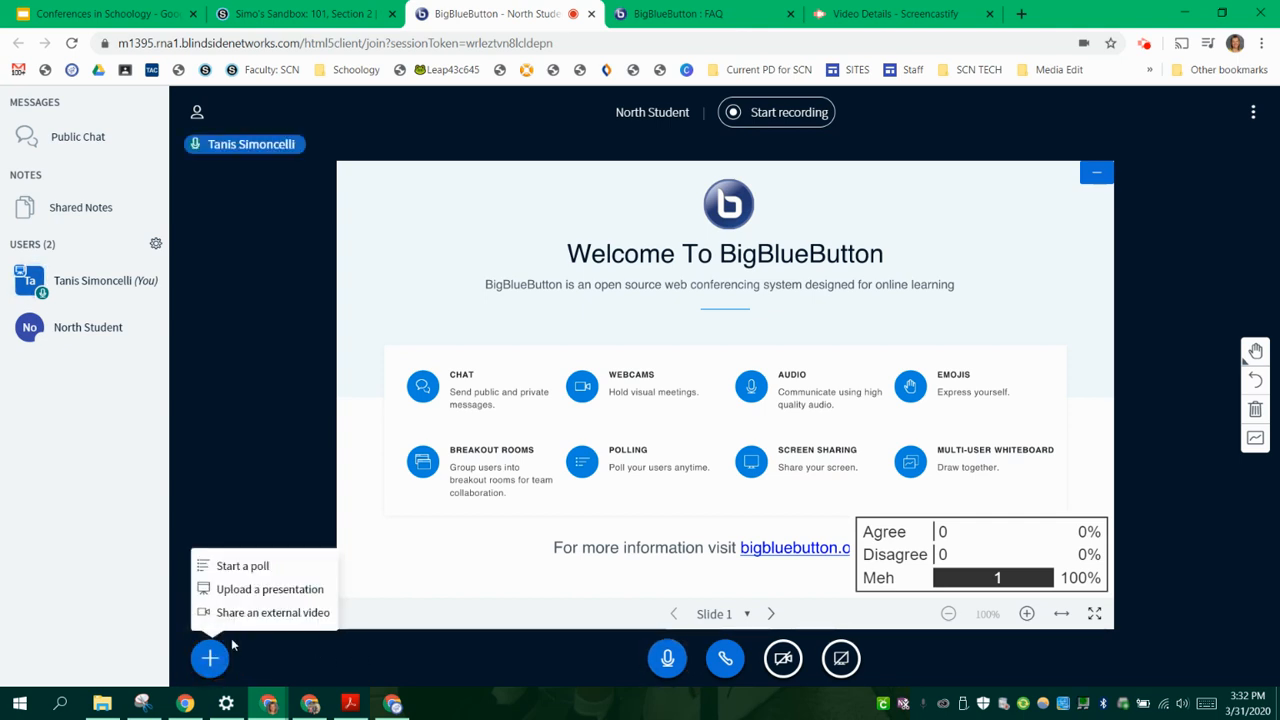